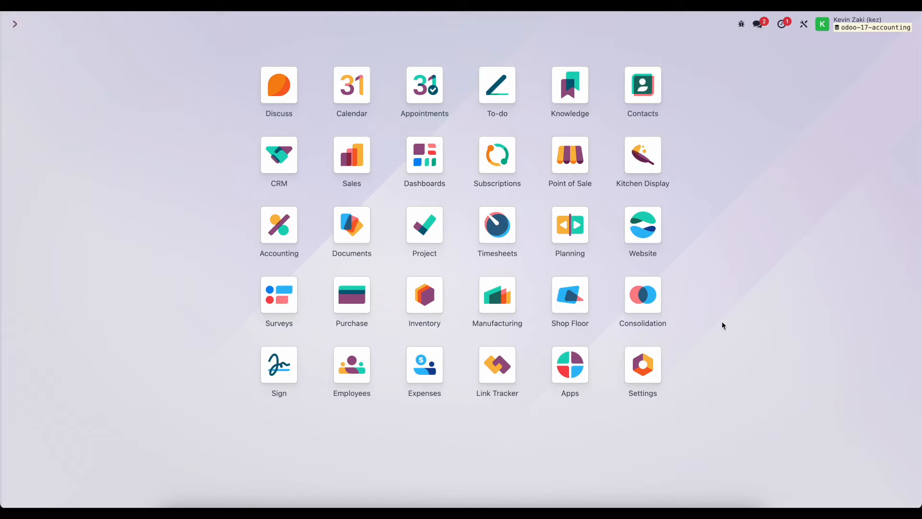
mouse_move(278, 230)
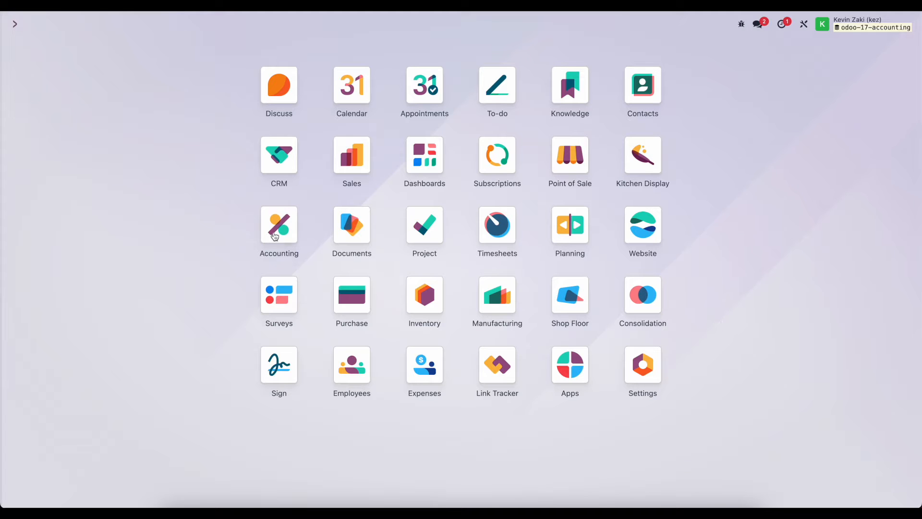
mouse_move(228, 230)
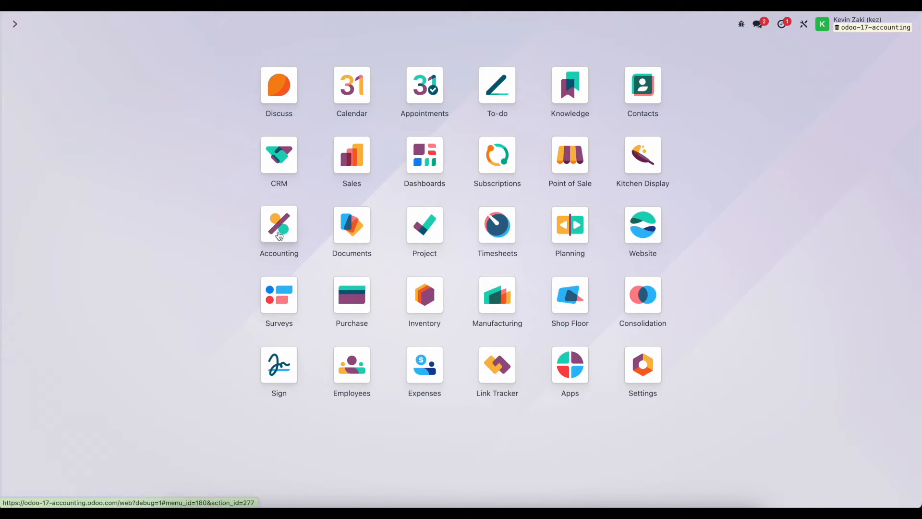
- Create a draft $30.00 vendor payment to Vendor 1 with memo 'Products'
click(279, 224)
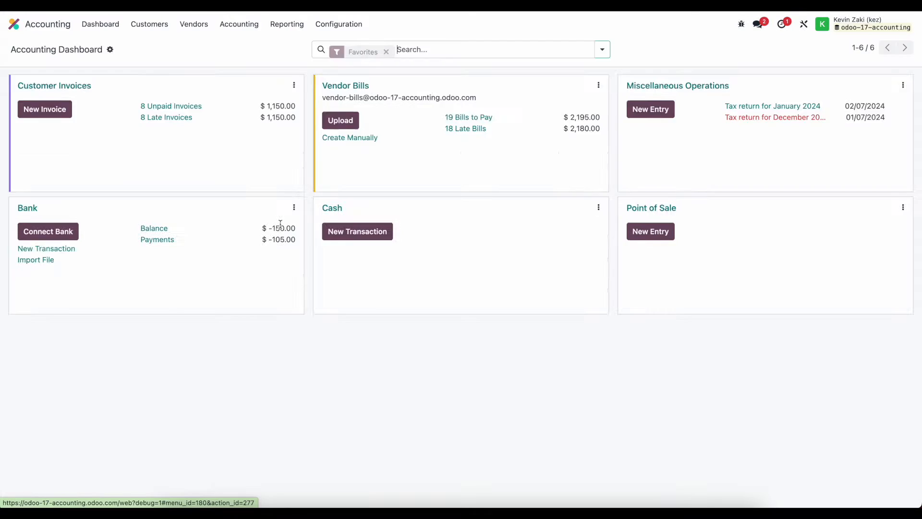
click(193, 24)
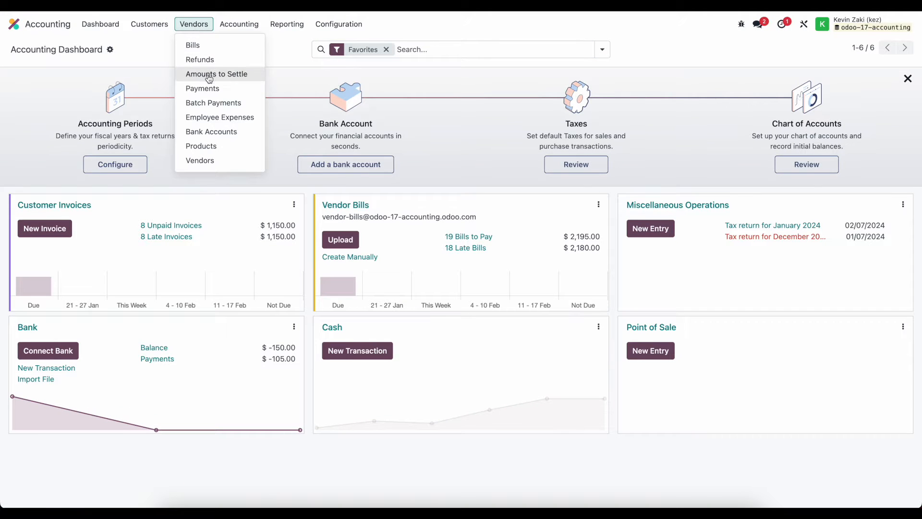
click(202, 88)
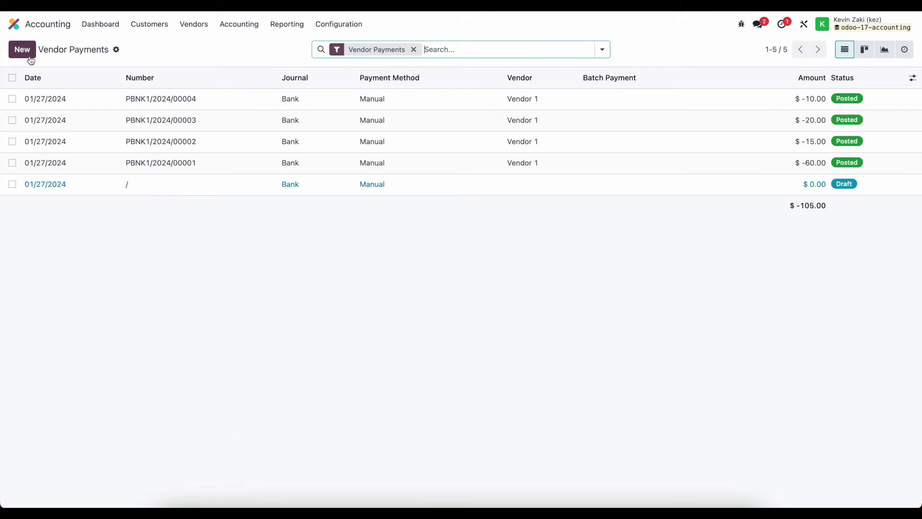
click(44, 184)
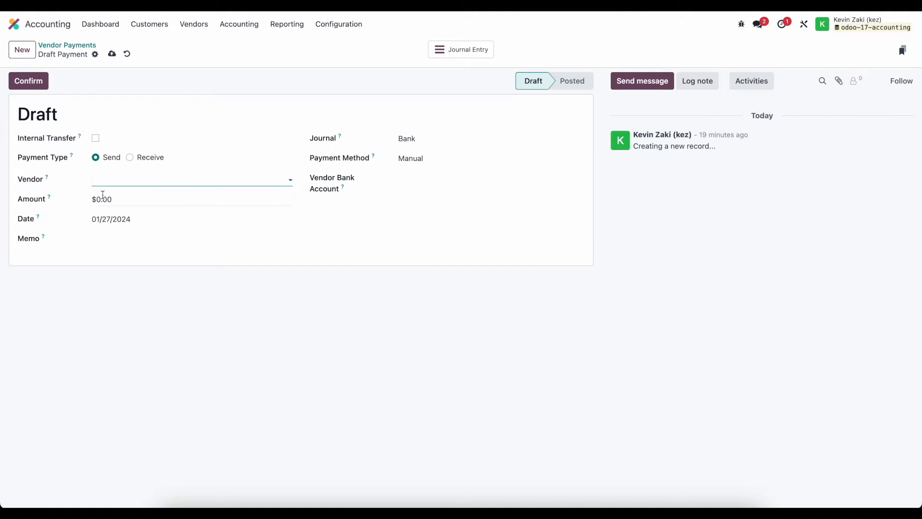
text(Vendor 1)
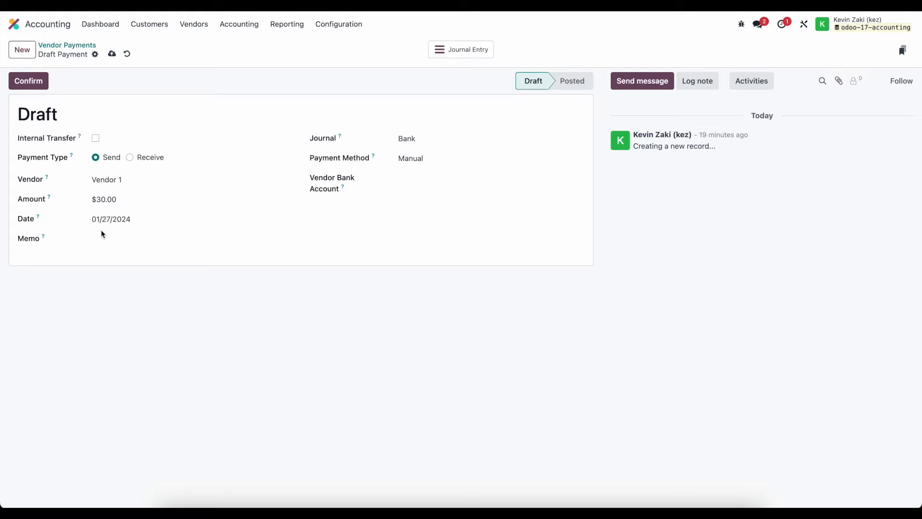
mouse_move(68, 208)
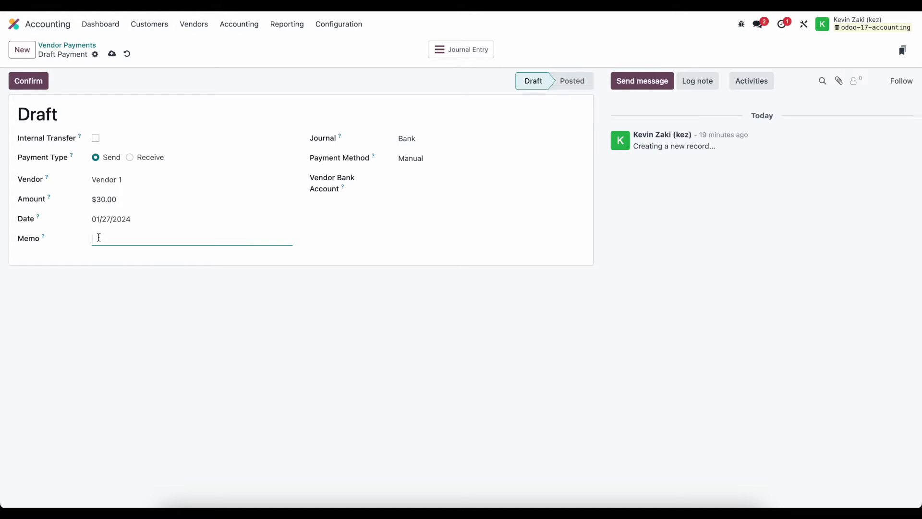
text(Products)
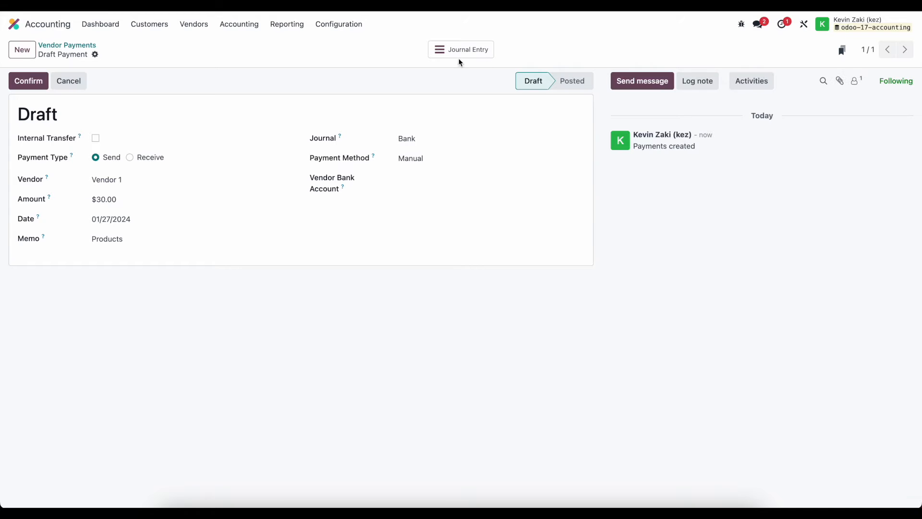
click(461, 49)
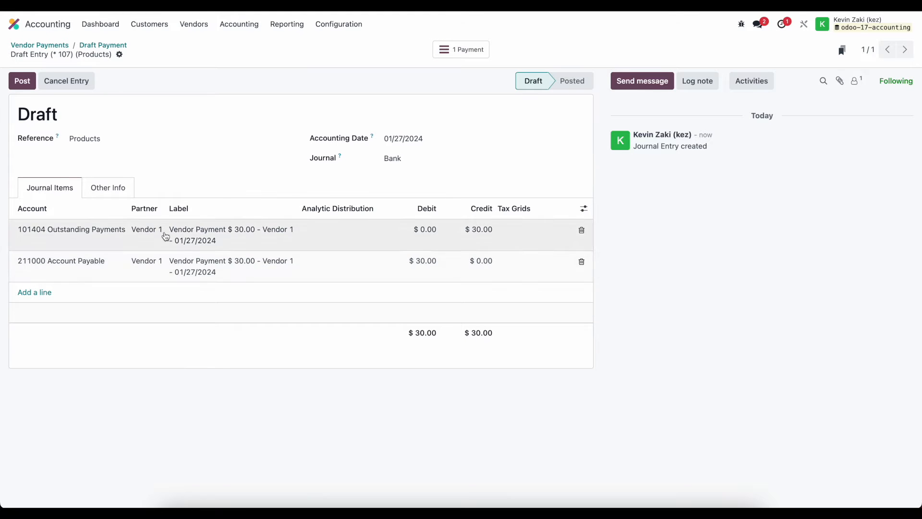
mouse_move(111, 278)
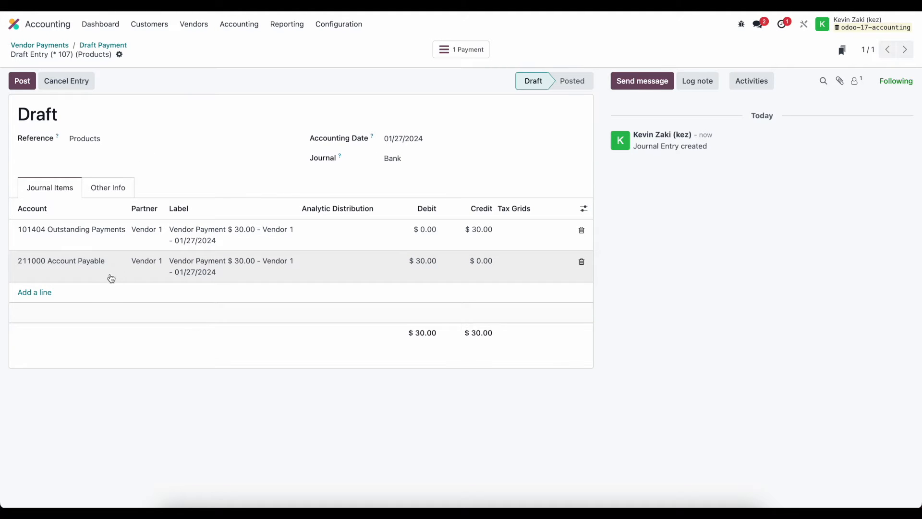
mouse_move(74, 273)
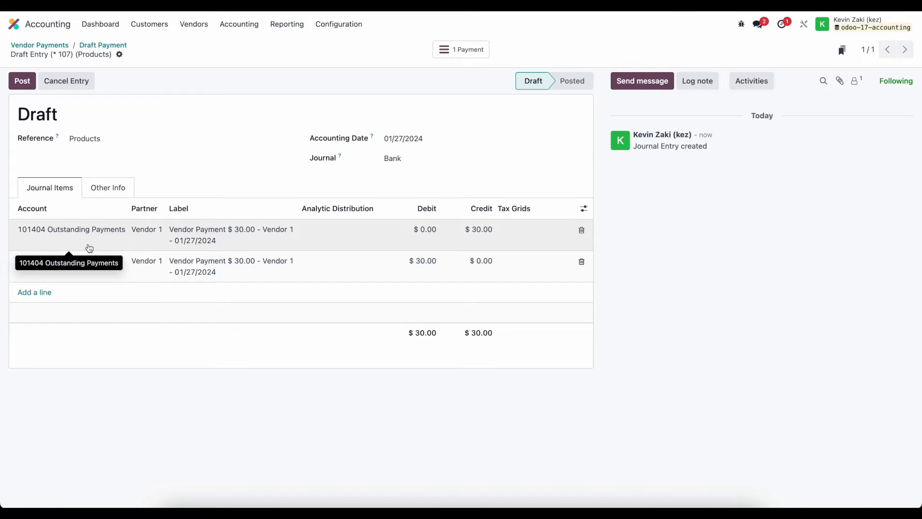
click(61, 261)
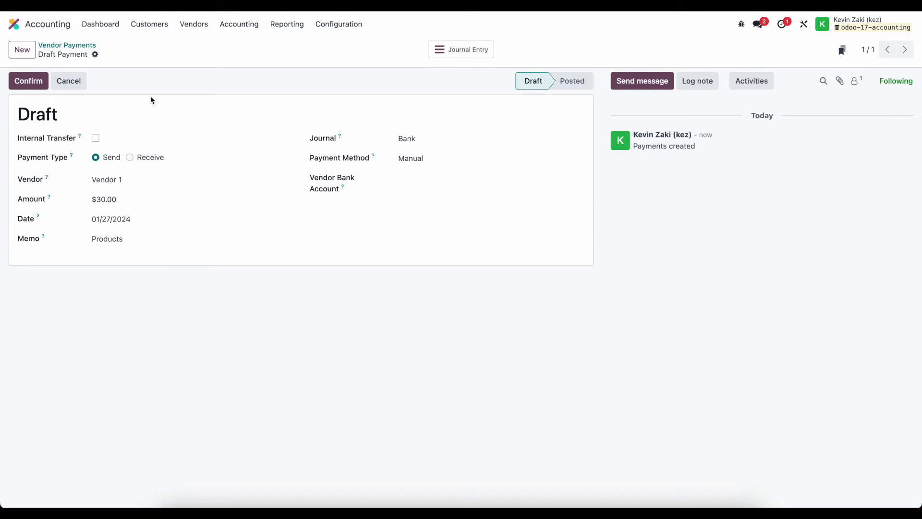
- Confirm the $30 Vendor 1 payment, posting it as PBNK1/2024/00005
click(28, 81)
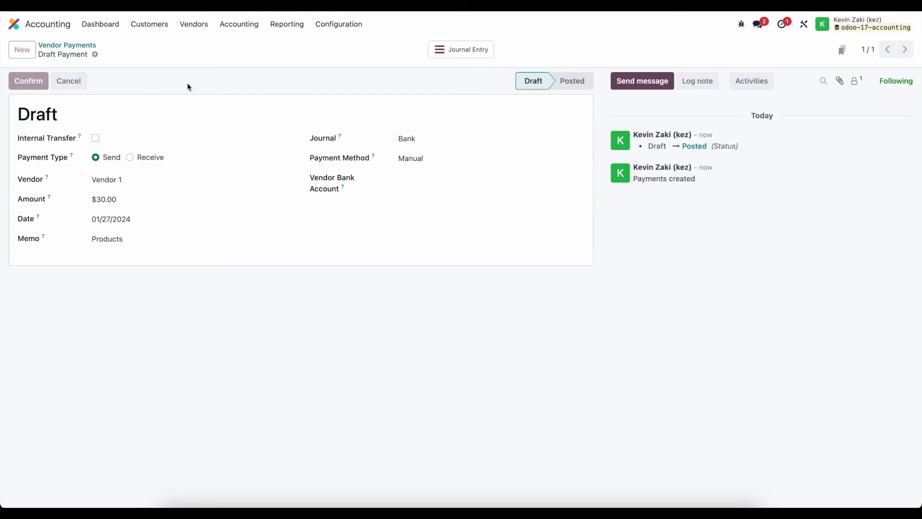
click(28, 81)
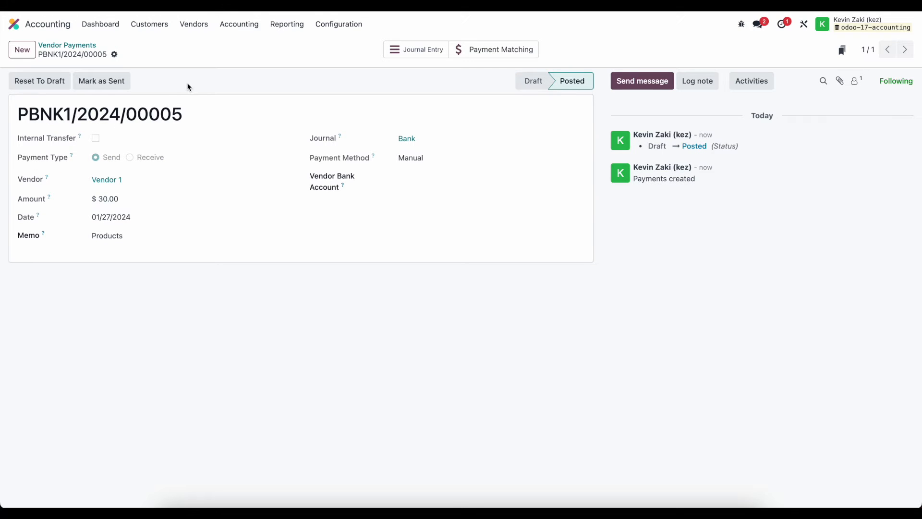
mouse_move(383, 89)
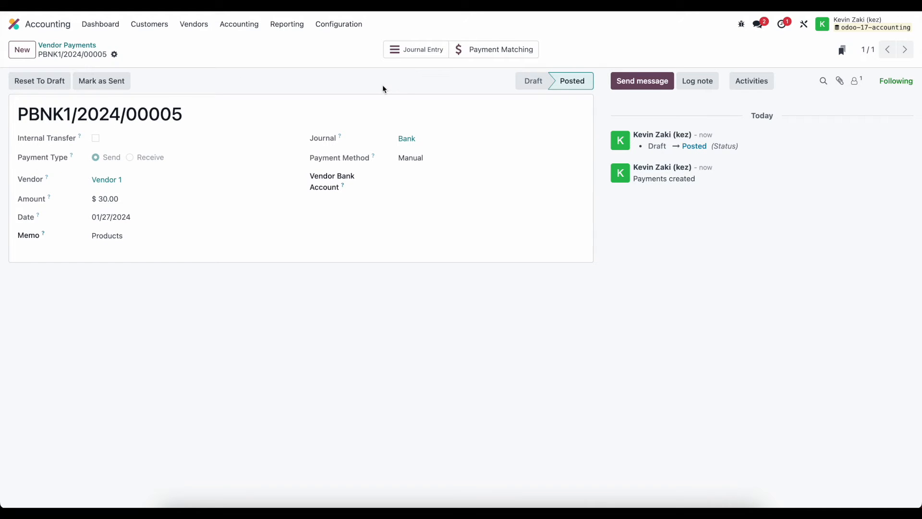
mouse_move(323, 89)
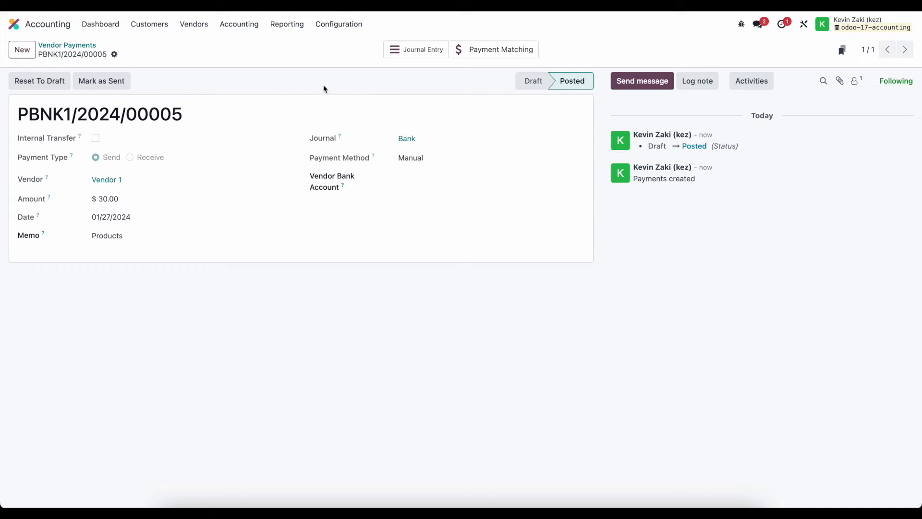
mouse_move(282, 82)
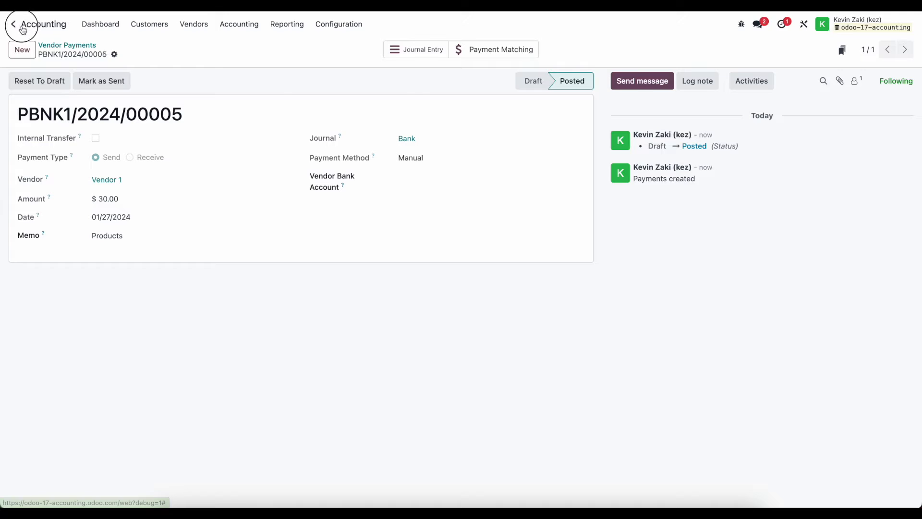
- Confirm purchase order P00023 from Vendor 1 for one Product 2 (Average Cost) at $30
click(13, 24)
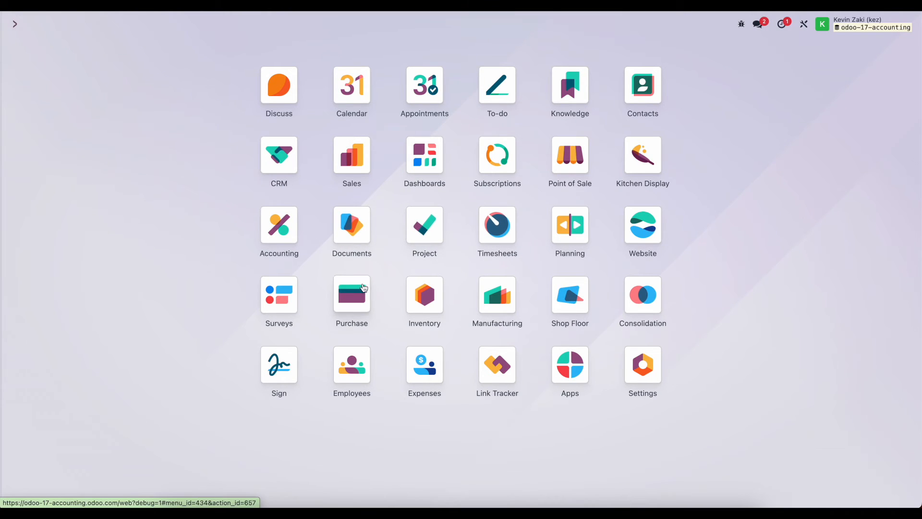
click(351, 296)
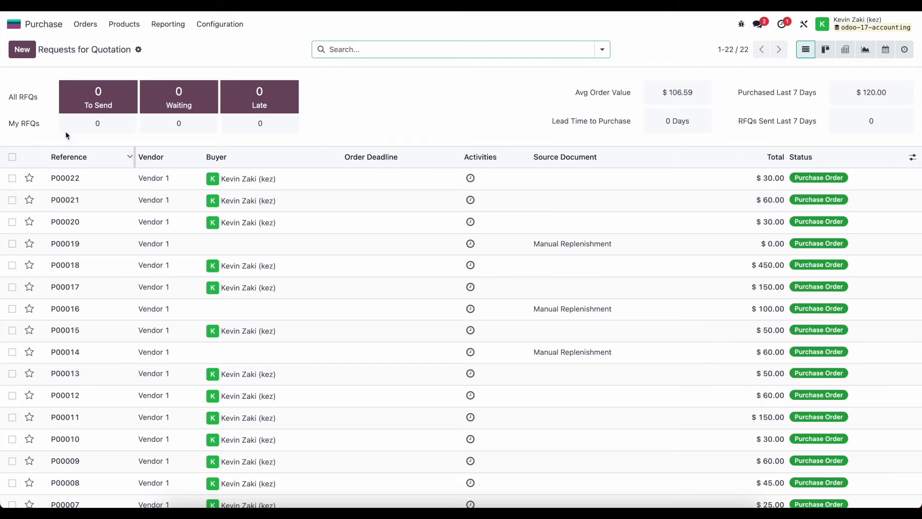
click(22, 49)
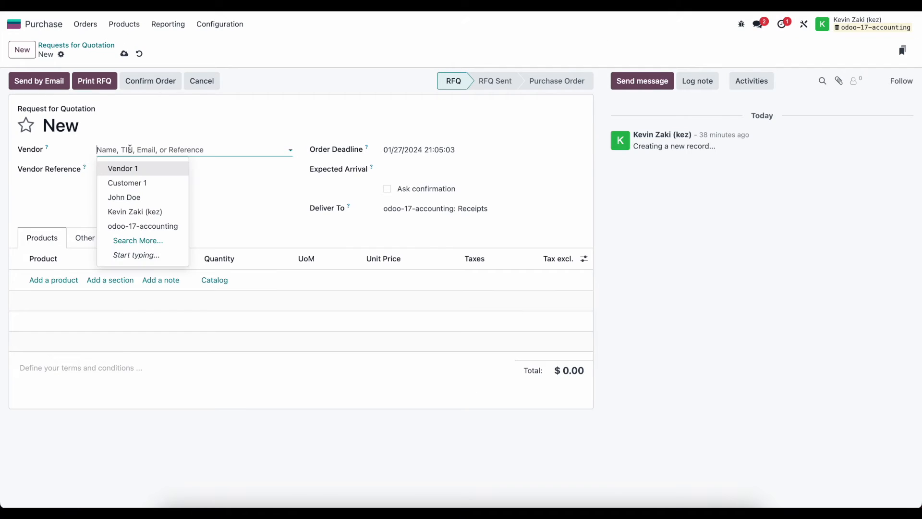
click(123, 168)
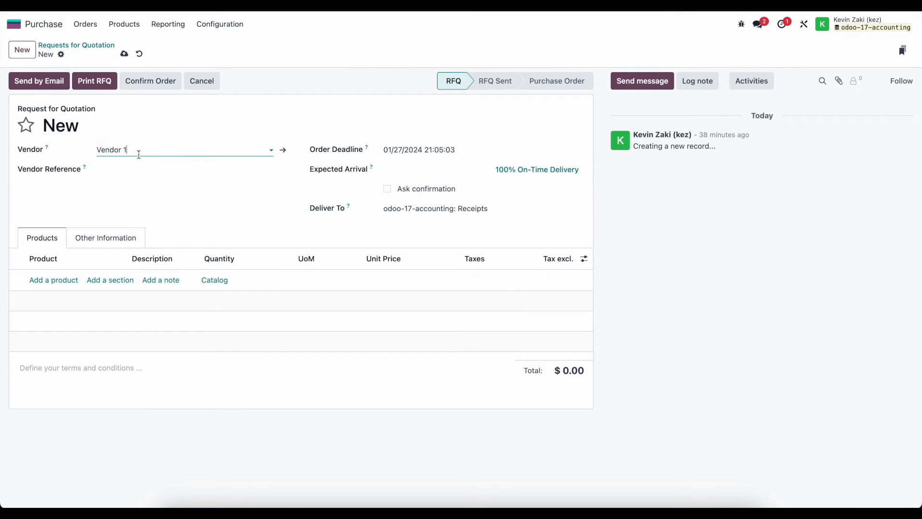
click(52, 279)
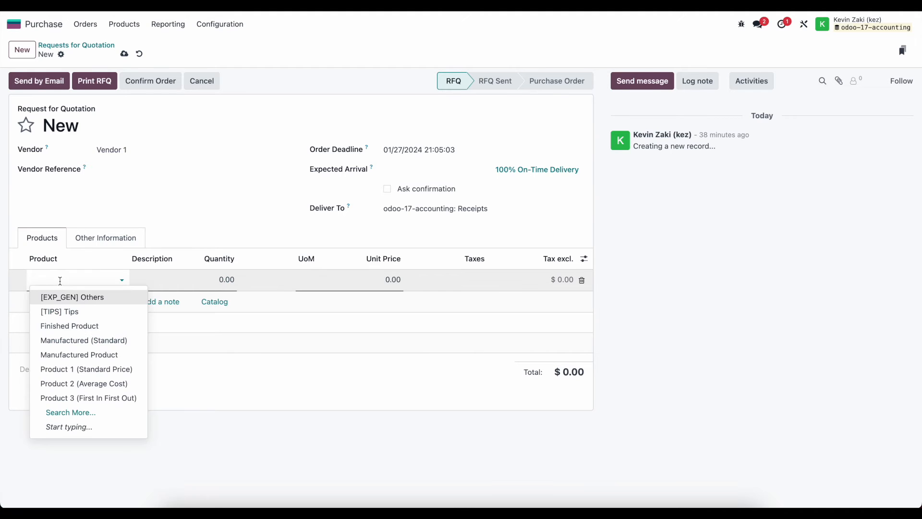
click(83, 383)
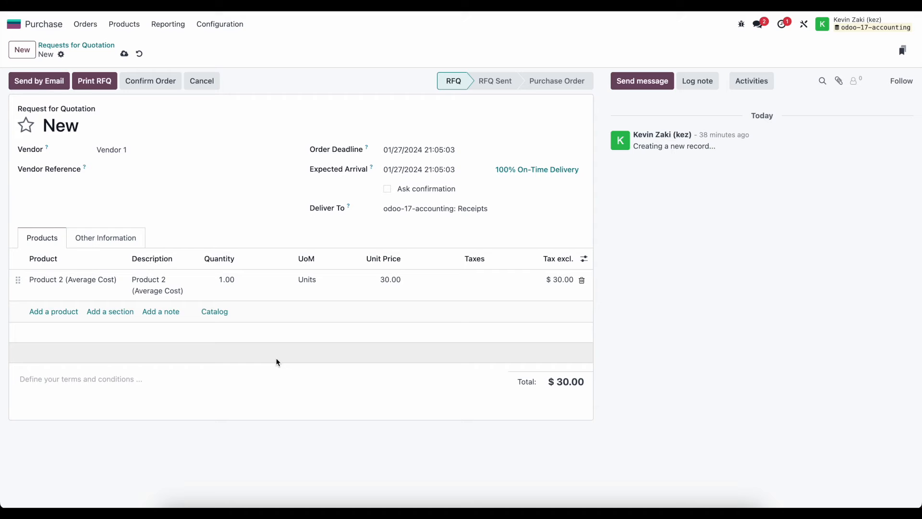
click(150, 81)
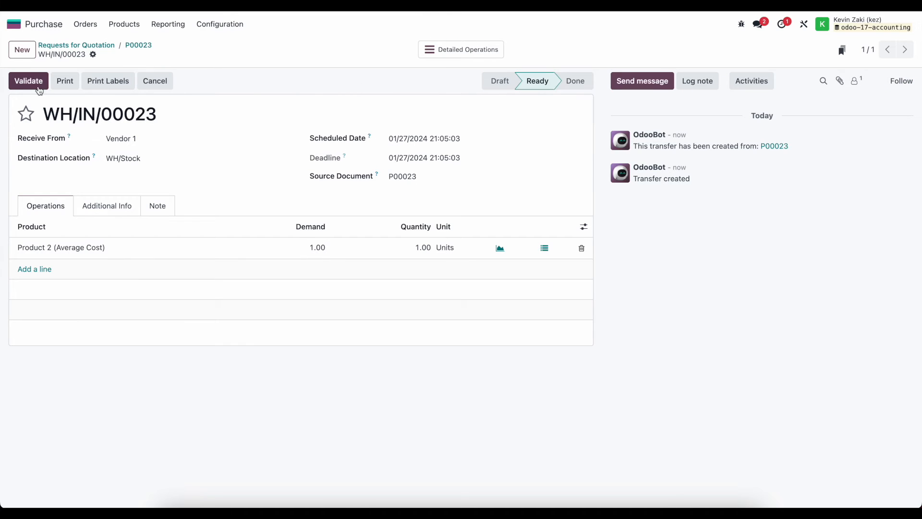
- Validate receipt WH/IN/00023, then create and post bill BILL/2024/01/0023 for $30
click(29, 80)
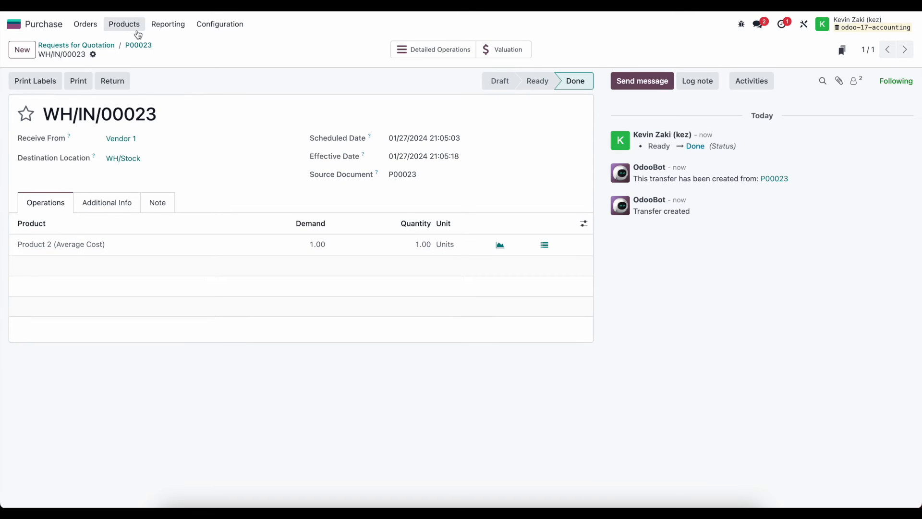
click(138, 46)
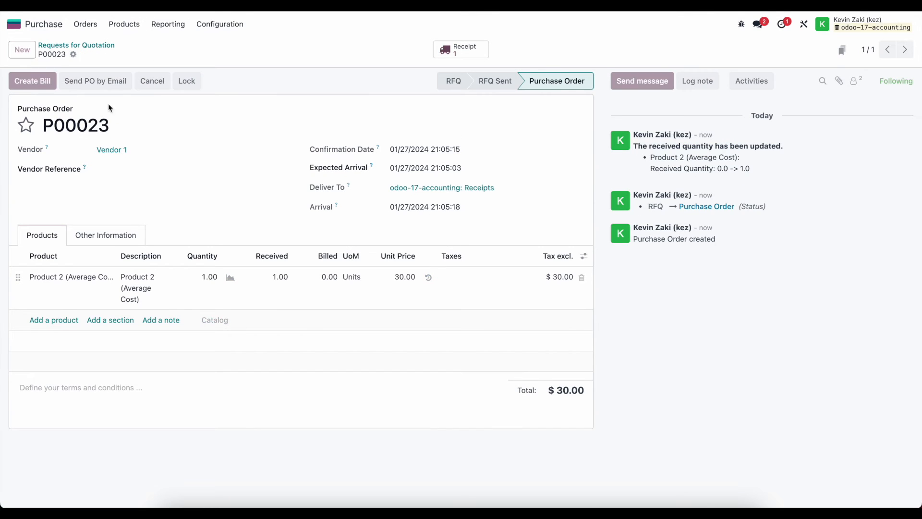
click(31, 81)
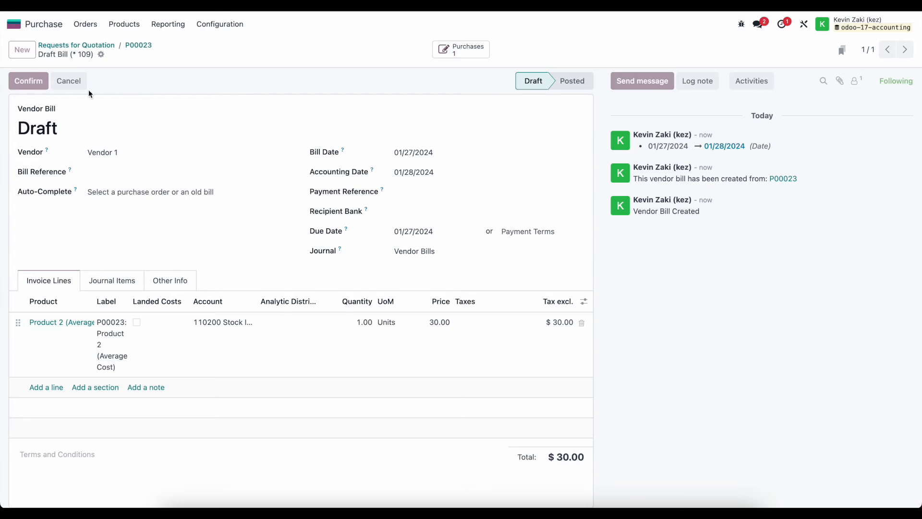
click(28, 81)
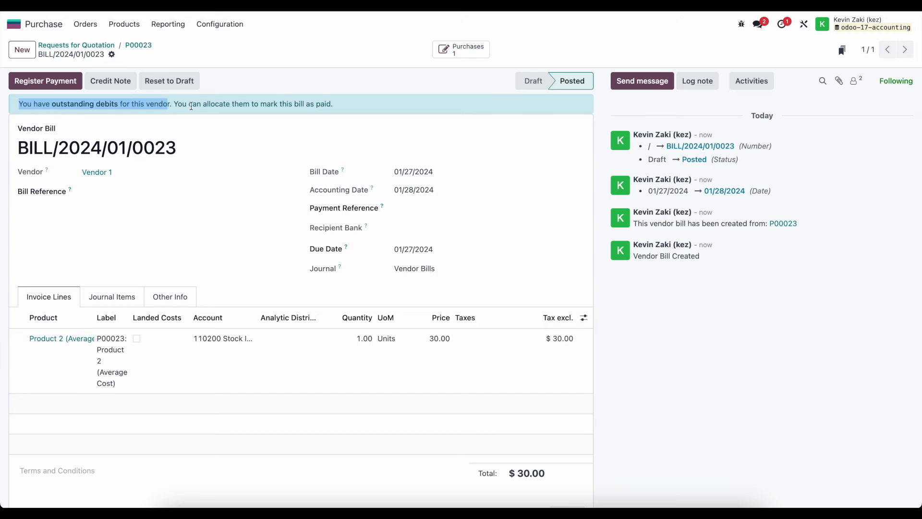
- Scroll the Accounting dashboard to reach the reporting menu with the Partner Ledger
scroll(down, 3)
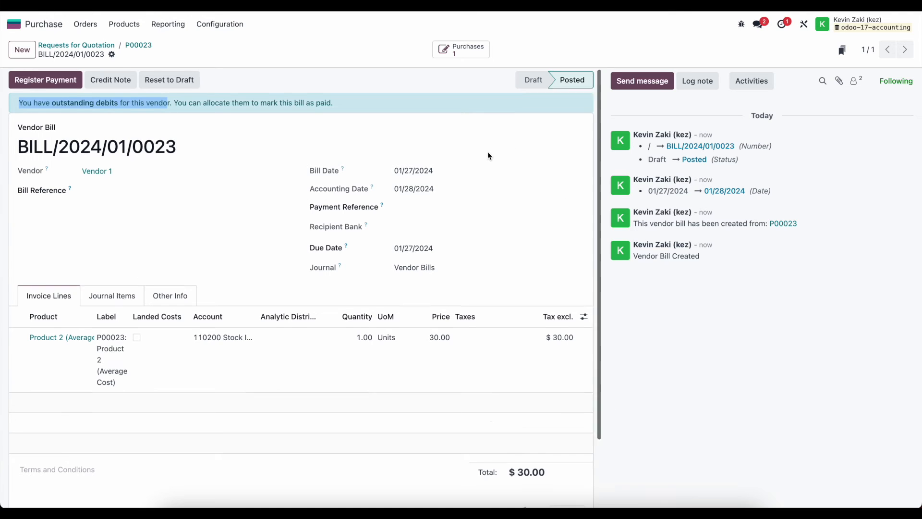
scroll(down, 3)
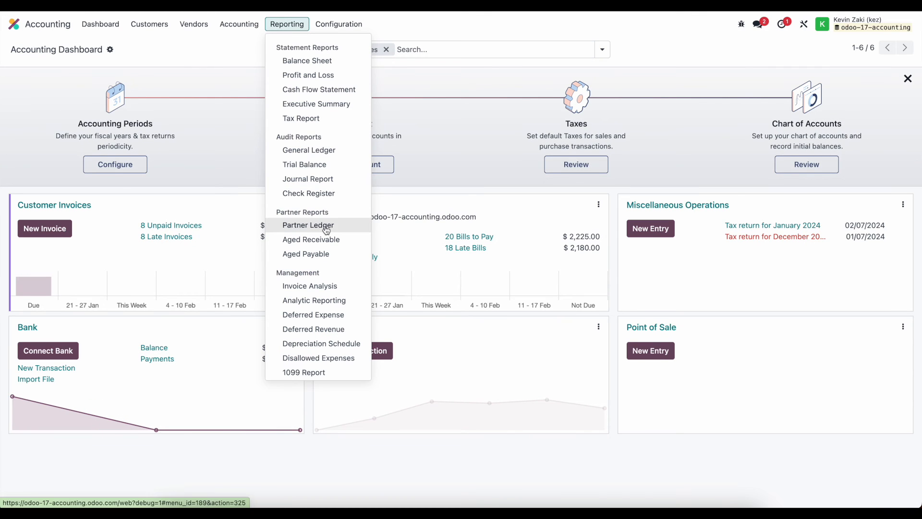
- Review Vendor 1's Partner Ledger entries for the $30 payment and bill, then reopen the bill
click(308, 225)
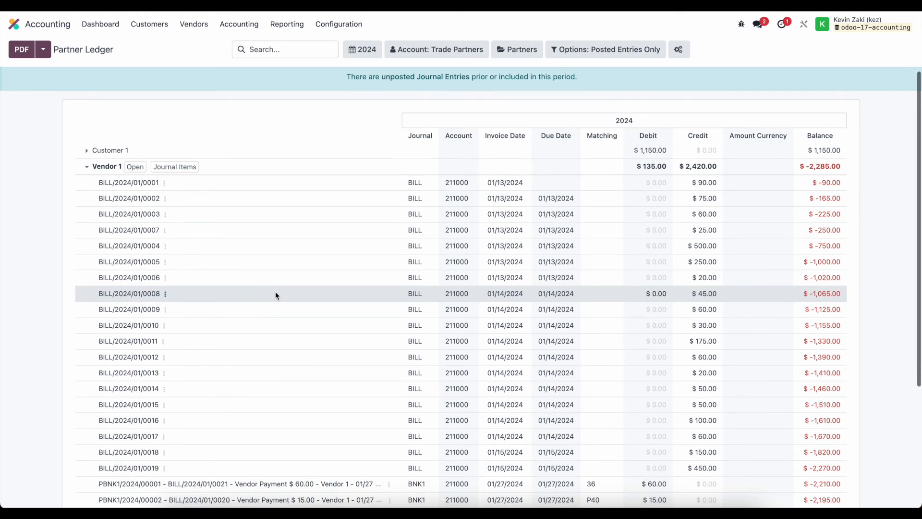
scroll(down, 3)
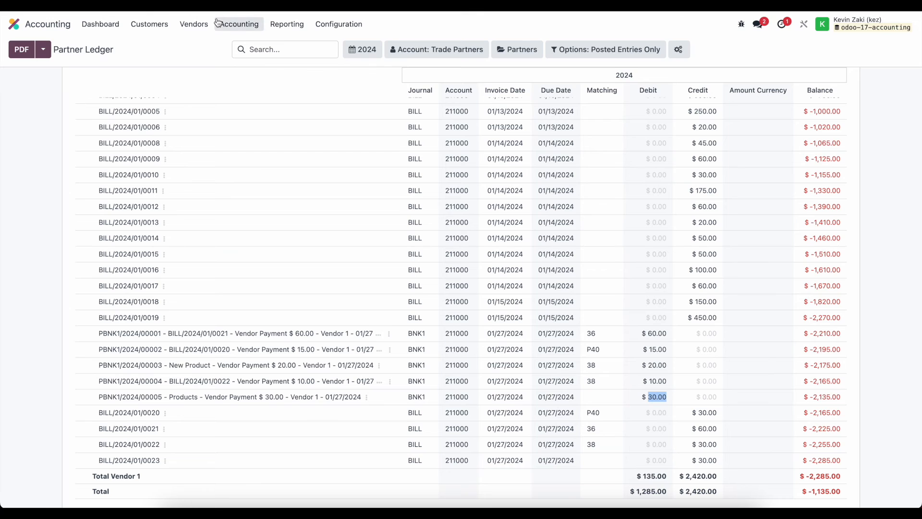
click(193, 24)
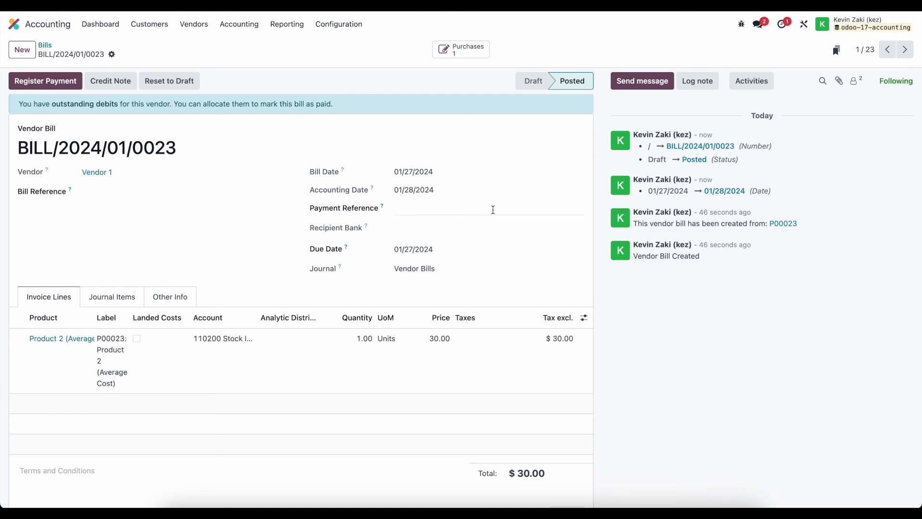
- Add the outstanding $30.00 Products payment to BILL/2024/01/0023, leaving $0.00 due
scroll(down, 3)
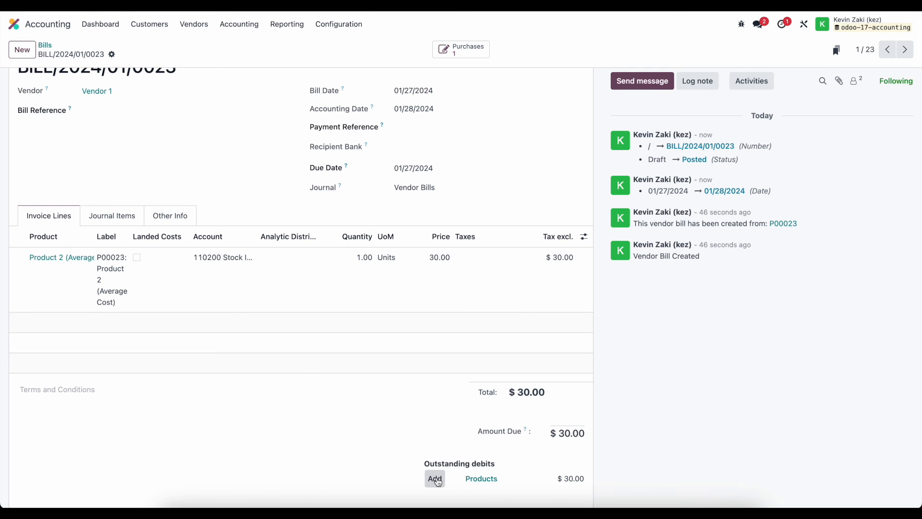
click(434, 479)
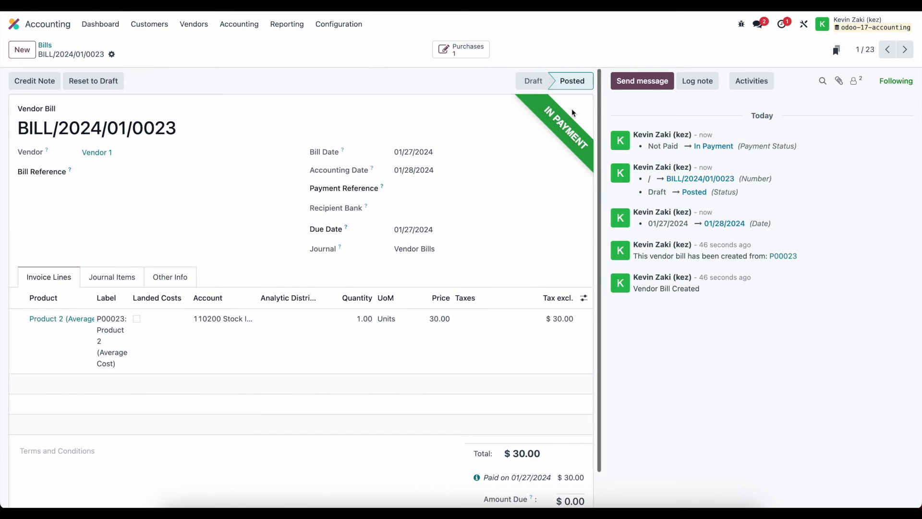
mouse_move(540, 172)
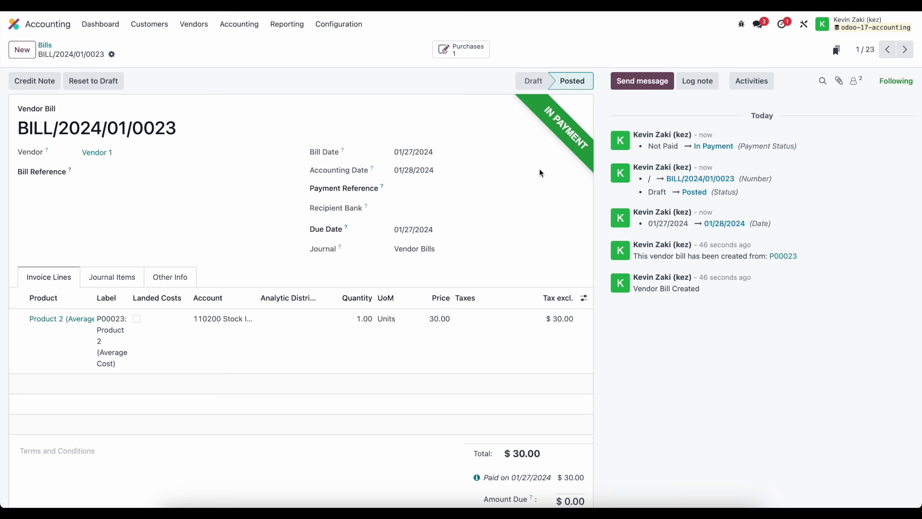
mouse_move(498, 148)
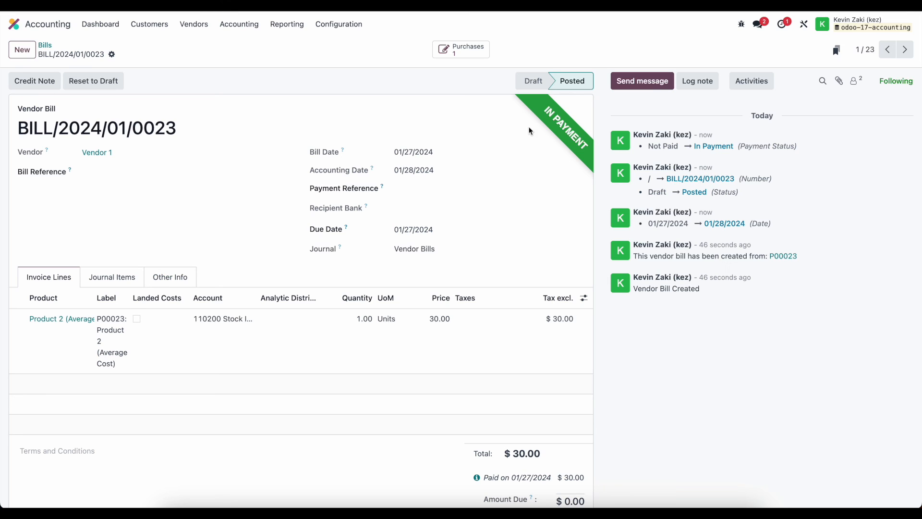
mouse_move(588, 180)
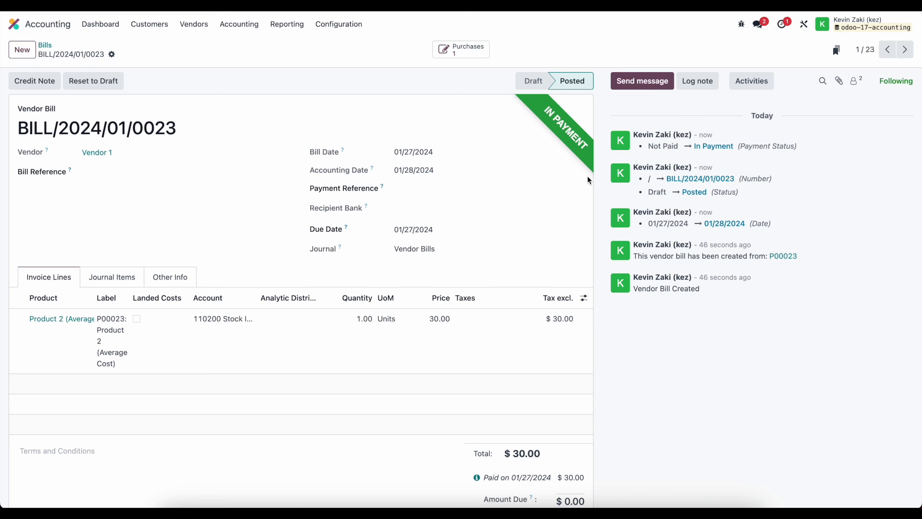